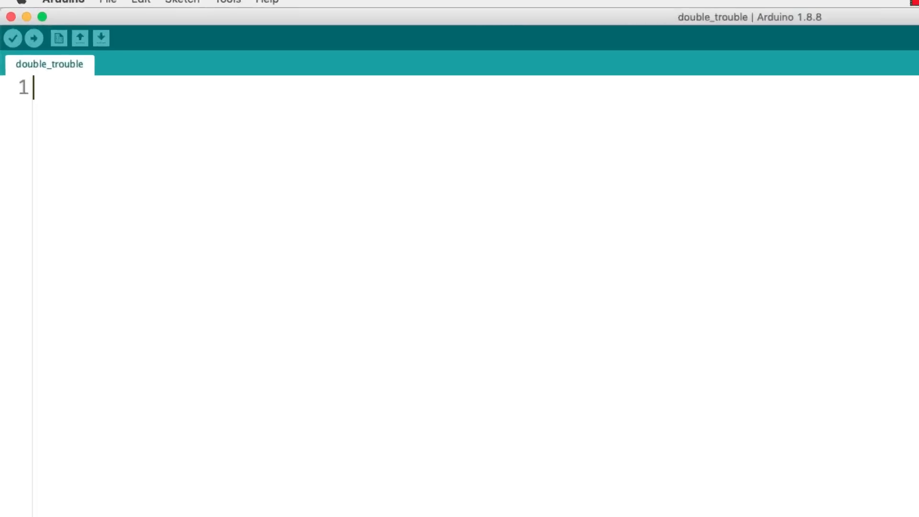
# - Write To Do comments for the sensor pin variables and the timed-event variables
pyautogui.write('//T0')
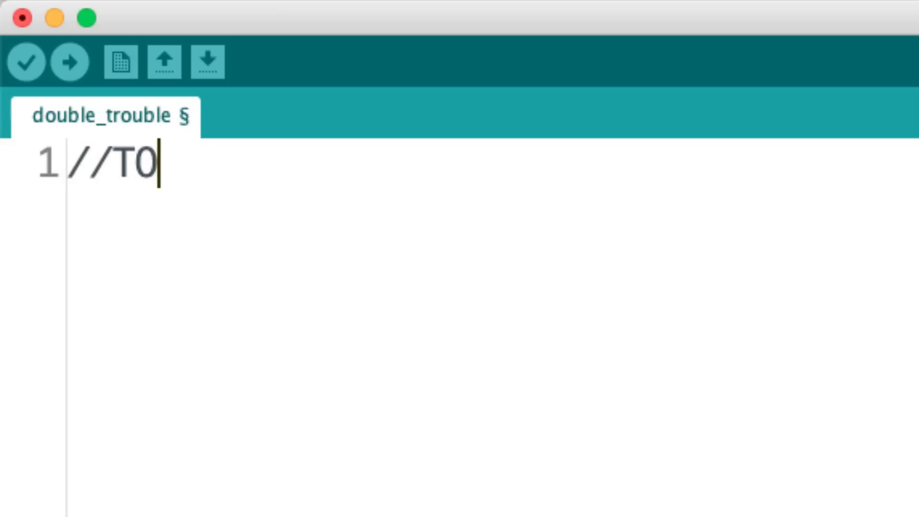
pyautogui.write('To Do: Sesnor')
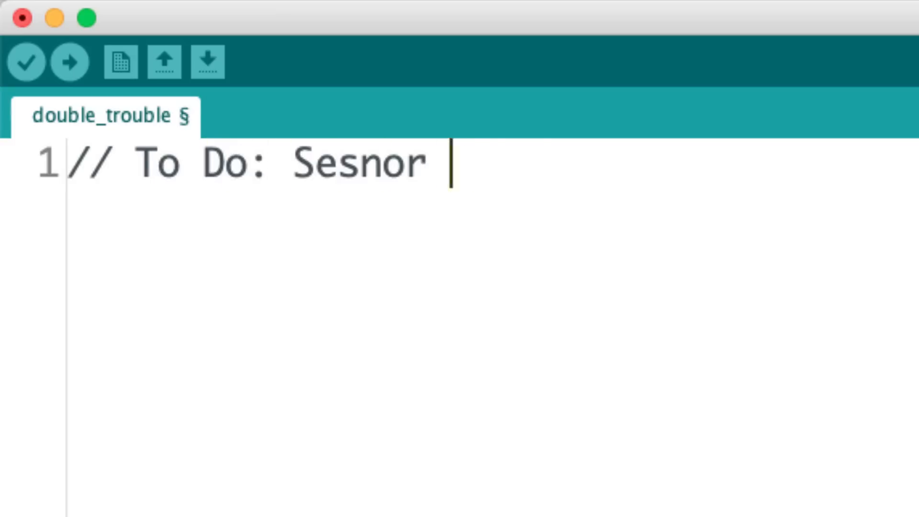
pyautogui.write('Pin Variables')
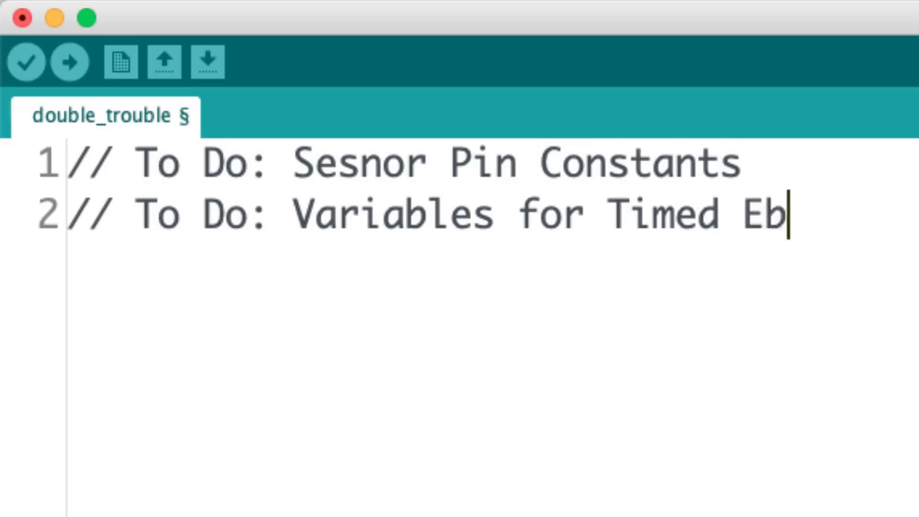
pyautogui.write('ents')
pyautogui.write('// ')
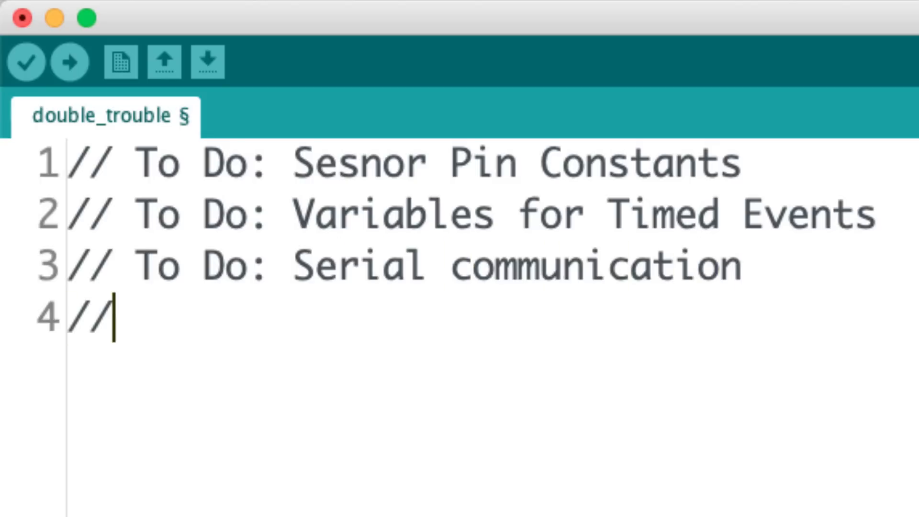
# - Write To Do comments for Event 1 timing, Event 2 timing and 'Eat fish tacos....Yum...'
pyautogui.write('To Do: Event 1 timing')
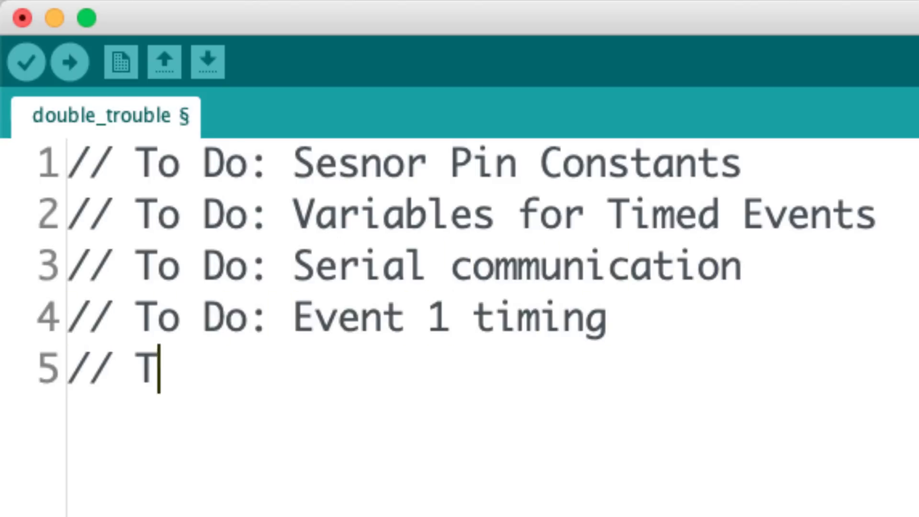
pyautogui.write('o Do: Event 2 timing')
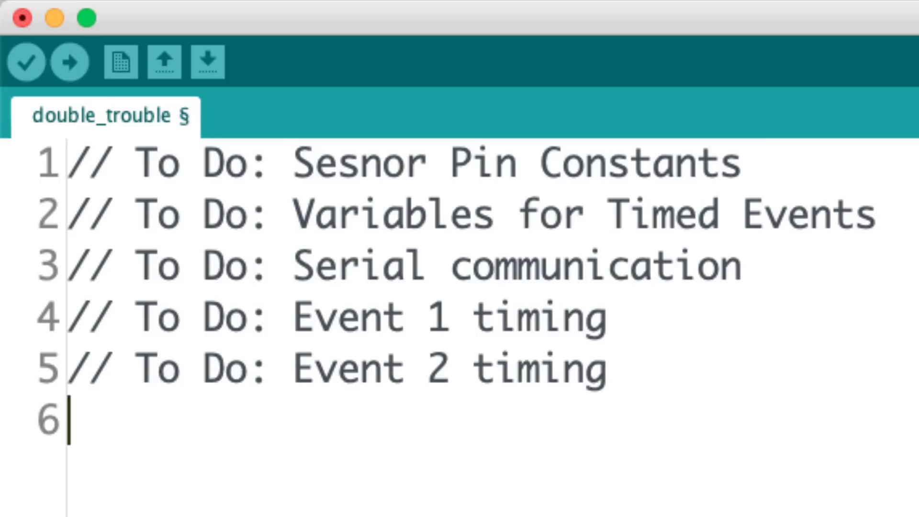
pyautogui.write('// To Do: Eat fish tacos....Yum...')
pyautogui.write('const byte')
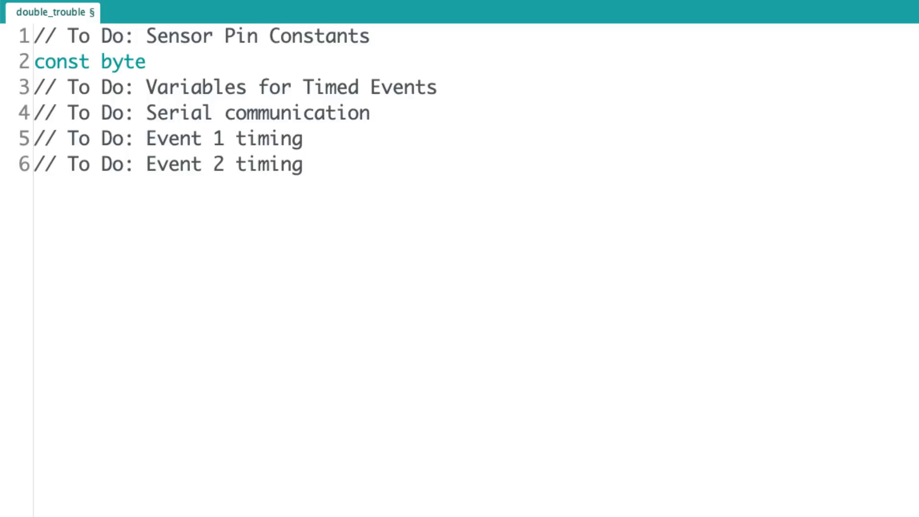
# - Declare const byte LDR = A2 (light dependent resistor) and tempSensor = A4 (LM34 temp sensor)
pyautogui.write('LDR = A2; //Light Dependant Resistor')
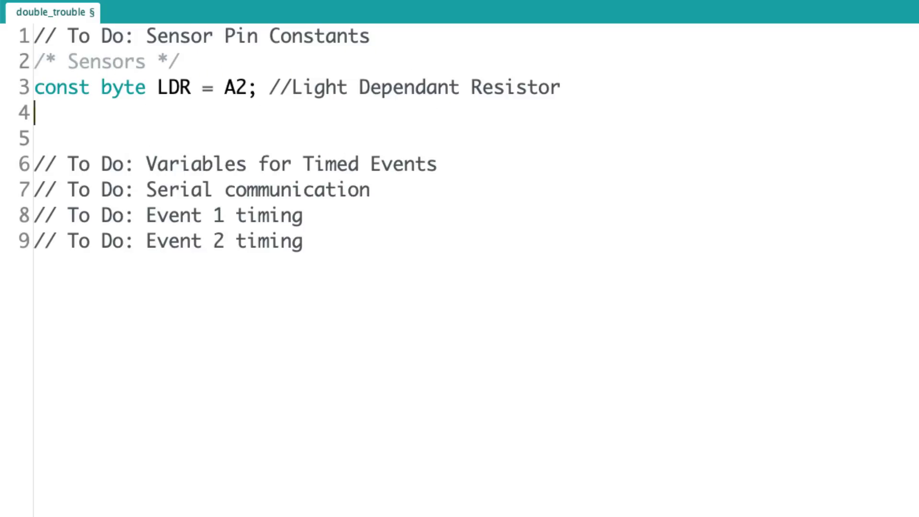
pyautogui.write('const byte tempSensor = A4; /')
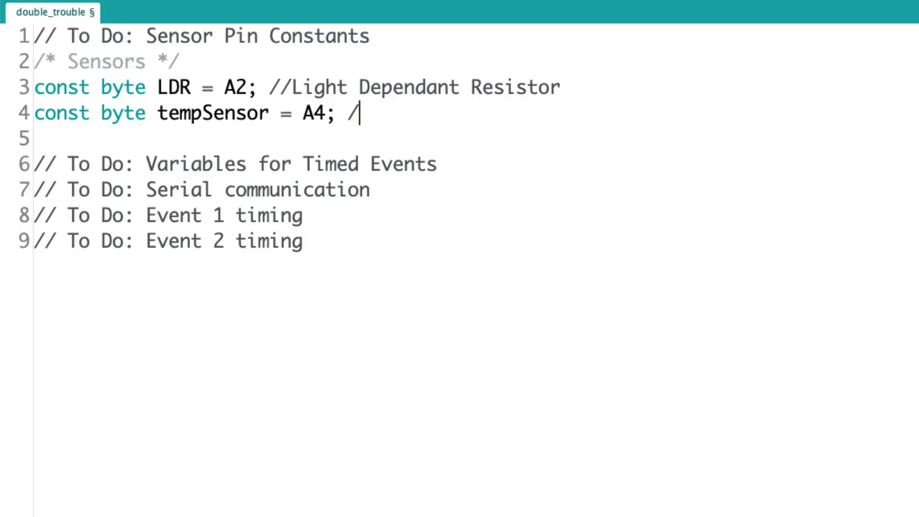
pyautogui.write('/LM34 temp sensor')
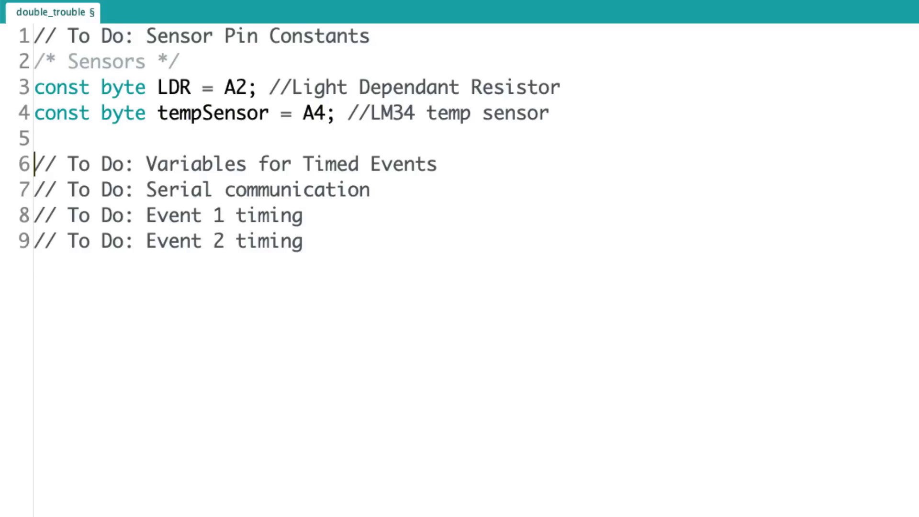
# - Add a void setup() function holding the '// To Do: Serial communication' note
pyautogui.write('void setup(){')
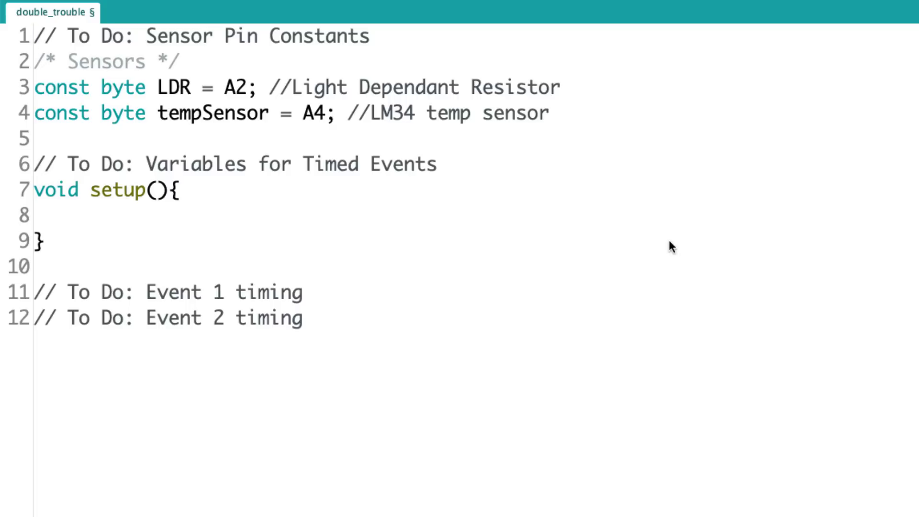
pyautogui.write('// To Do: Serial communication')
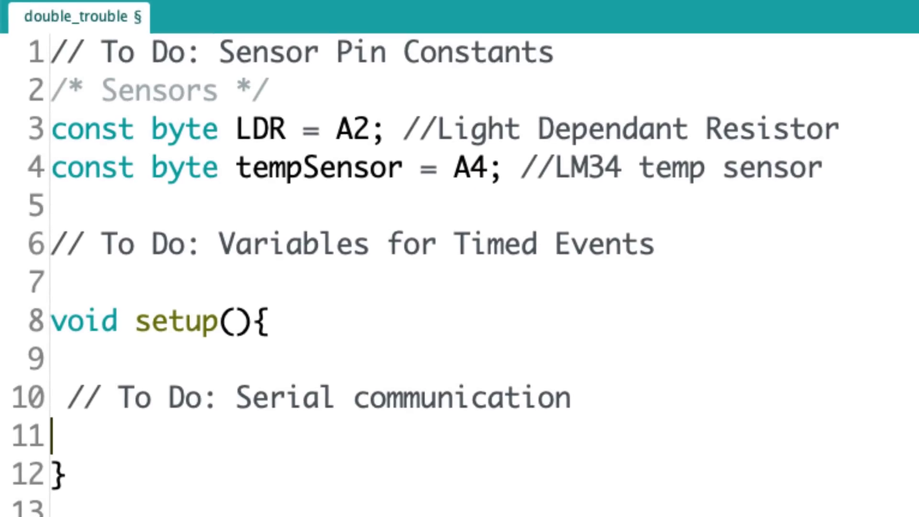
# - Declare const long eventTime_1_LDR = 1000 and eventTime_2_temp = 5000
pyautogui.write('const long')
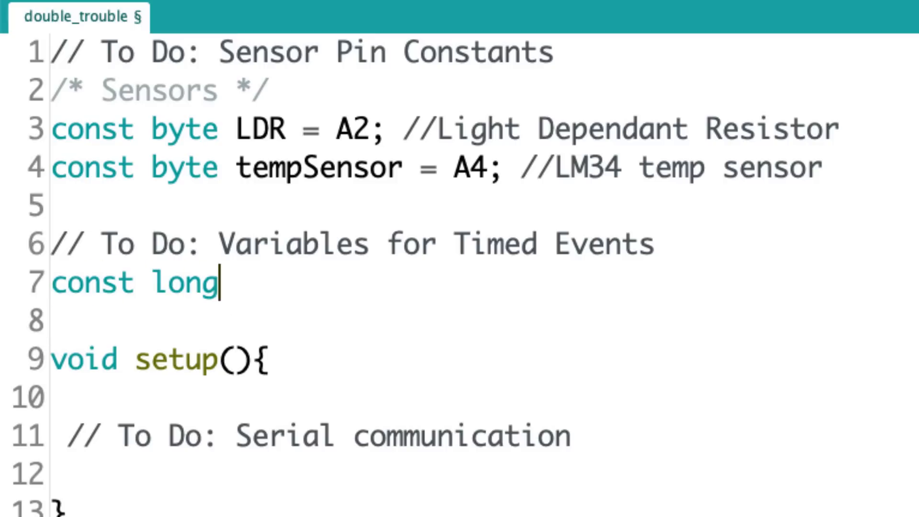
pyautogui.write('eventTime_1LDR')
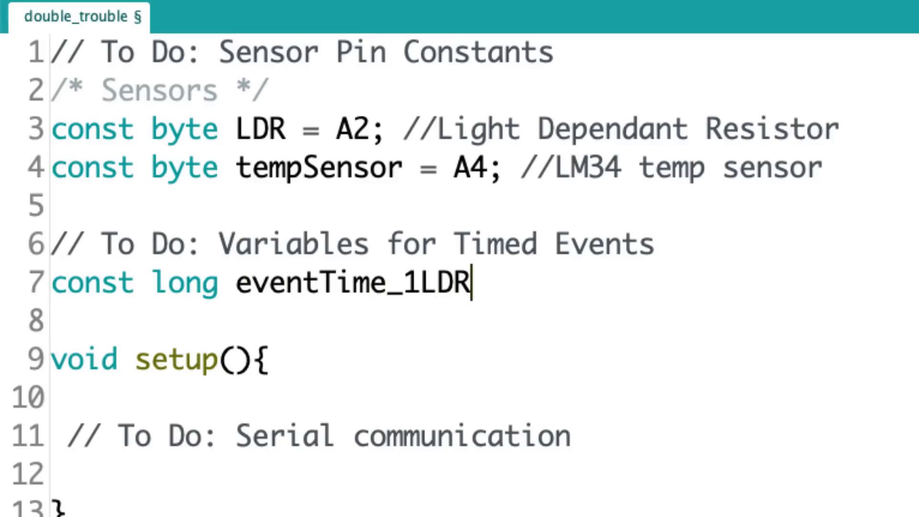
pyautogui.write('= 1000; //Every Se')
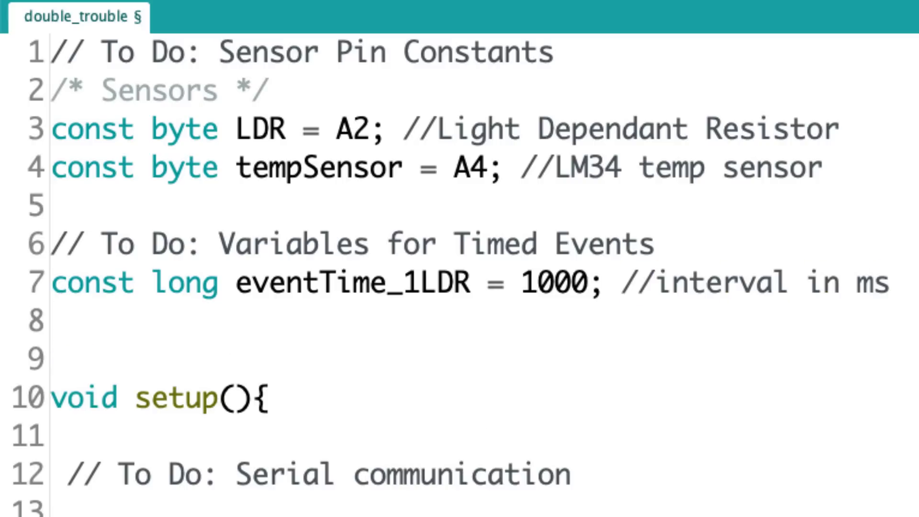
pyautogui.write('const long eventTime_2_')
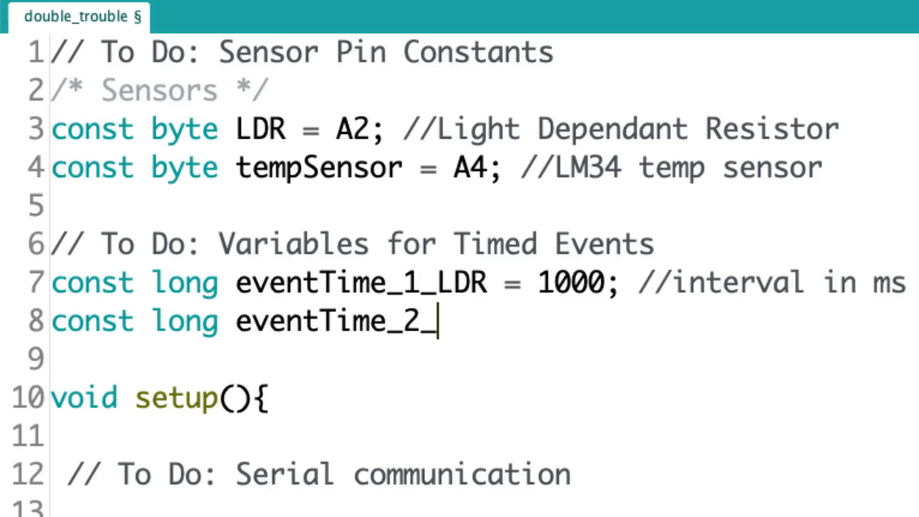
pyautogui.write('temp = 5000;')
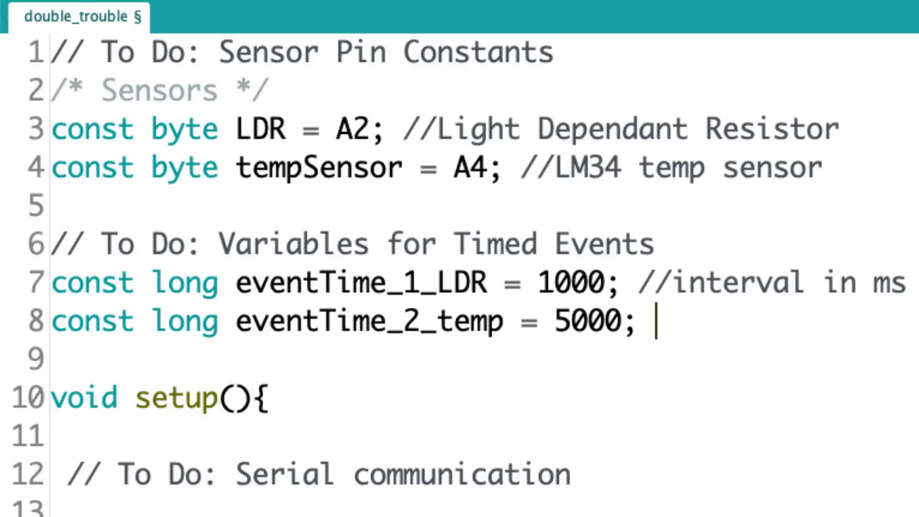
# - Retitle the block 'Two independant timed events' and add unsigned long previousTime_1 and previousTime_2 = 0
pyautogui.click(655, 282)
pyautogui.write('/**/')
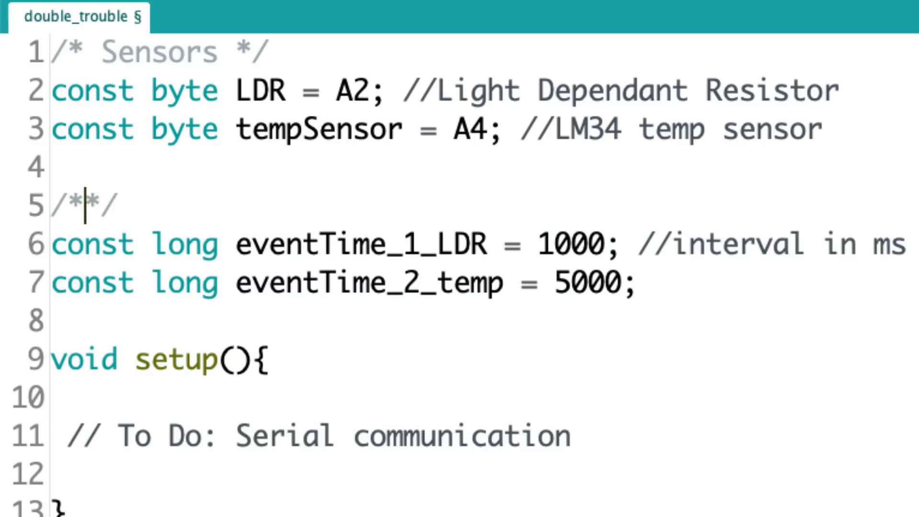
pyautogui.write('Two independant timed events')
pyautogui.write('const long previousTme')
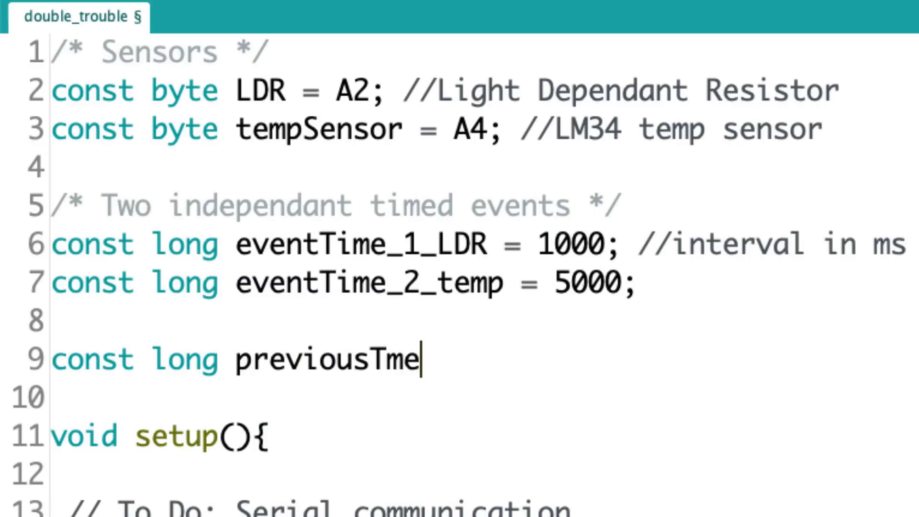
pyautogui.write('i_1 = 0;')
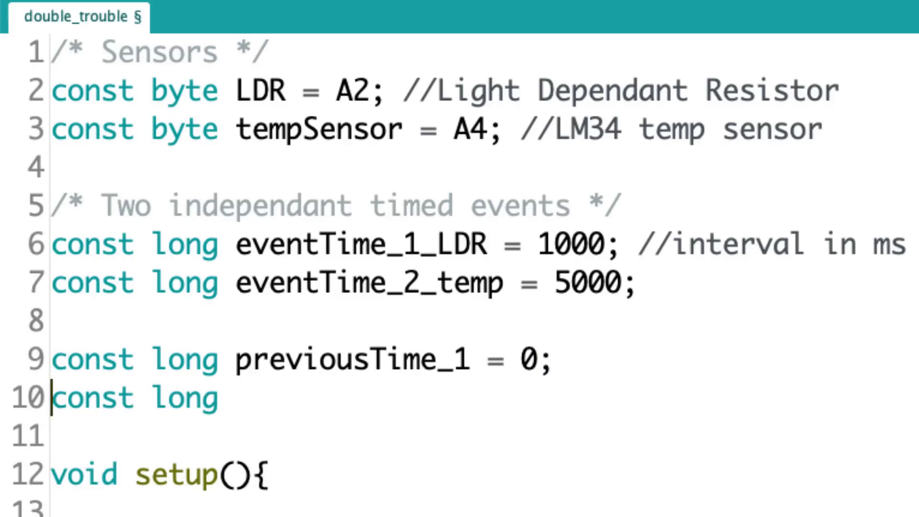
pyautogui.write('unsigned')
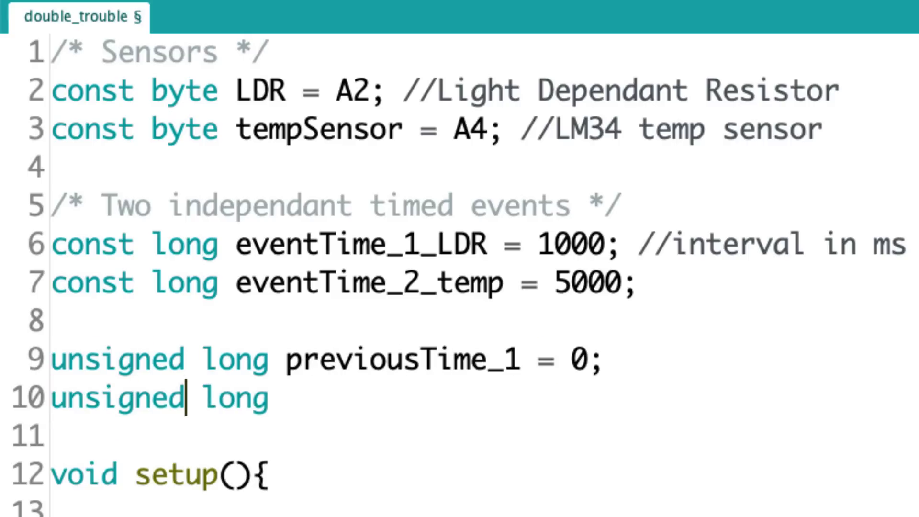
pyautogui.write('previousTime_2 = 0;')
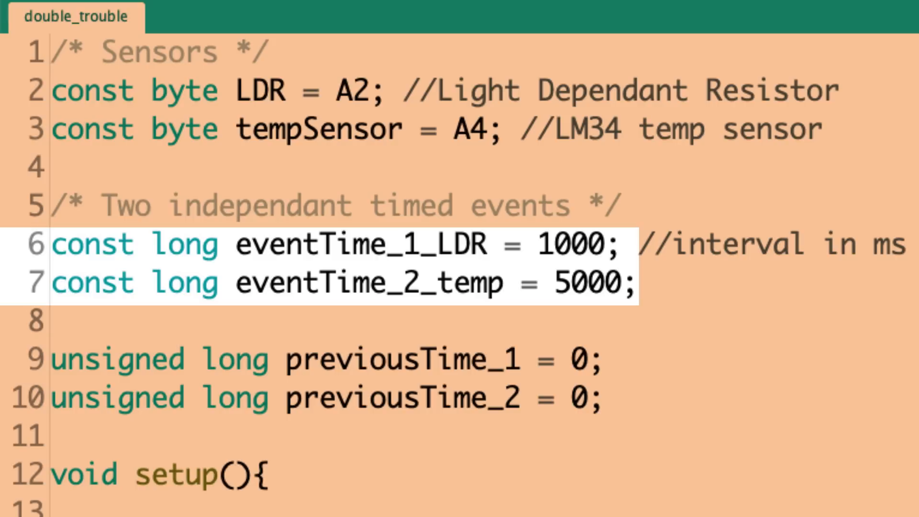
# - Insert unsigned so both interval constants read const unsigned long
pyautogui.click(53, 498)
pyautogui.write(' unsigned')
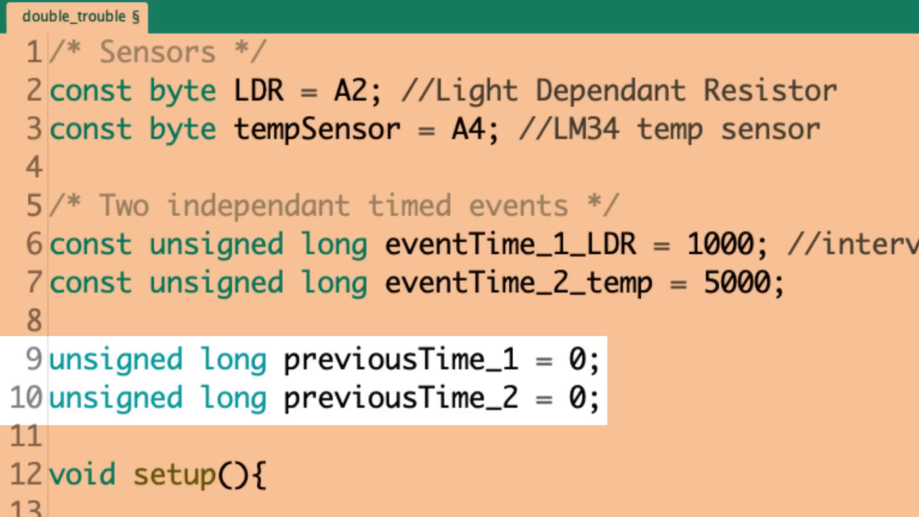
pyautogui.click(267, 475)
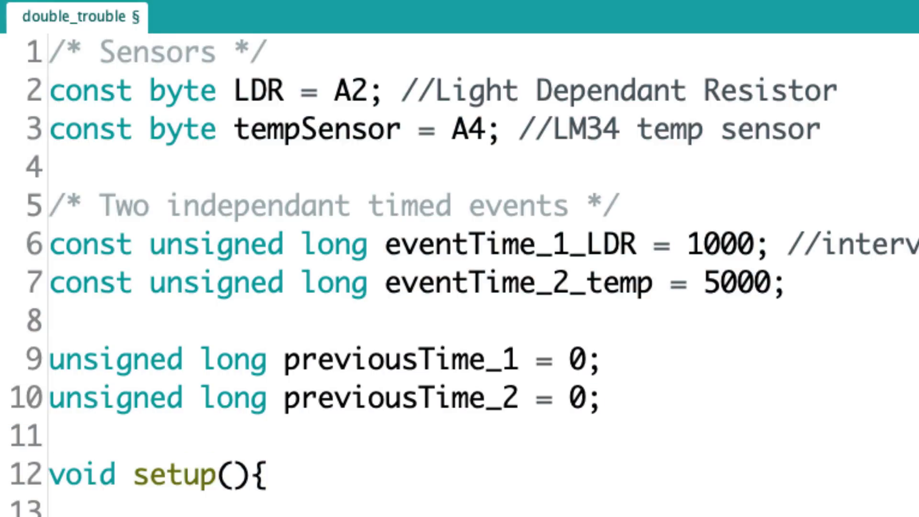
# - Replace the serial To Do in setup() with Serial.begin(9600);
pyautogui.scroll(-3)
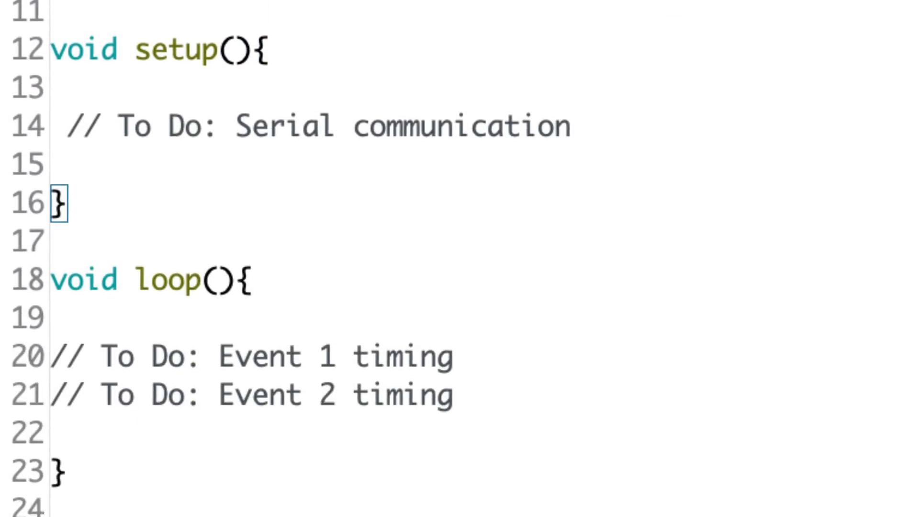
pyautogui.write('Serial.begin(9600);')
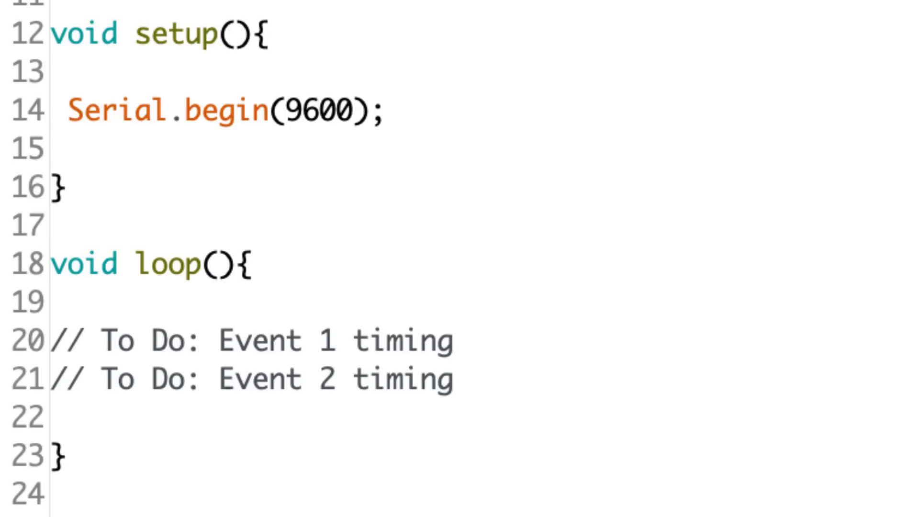
pyautogui.click(452, 339)
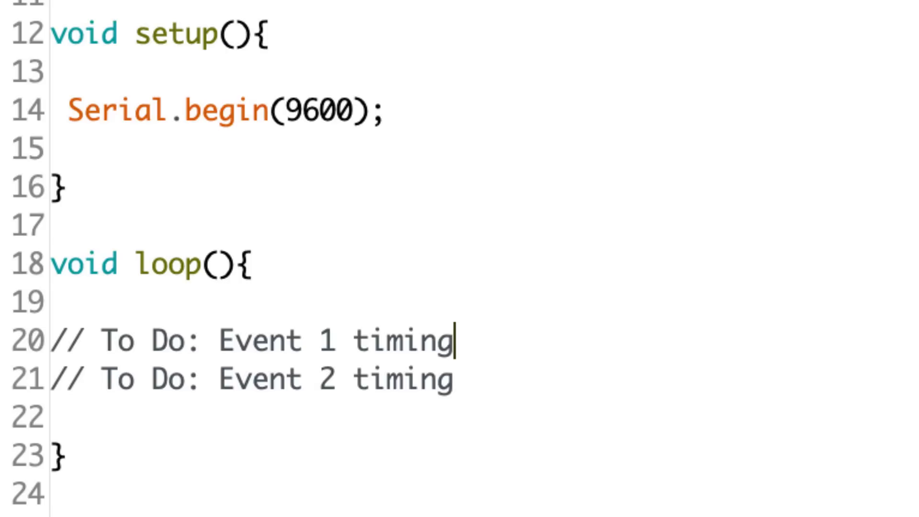
# - In loop(), read millis() into unsigned long currentTime and label the Event 1 section
pyautogui.write('/* Updates frequently*/')
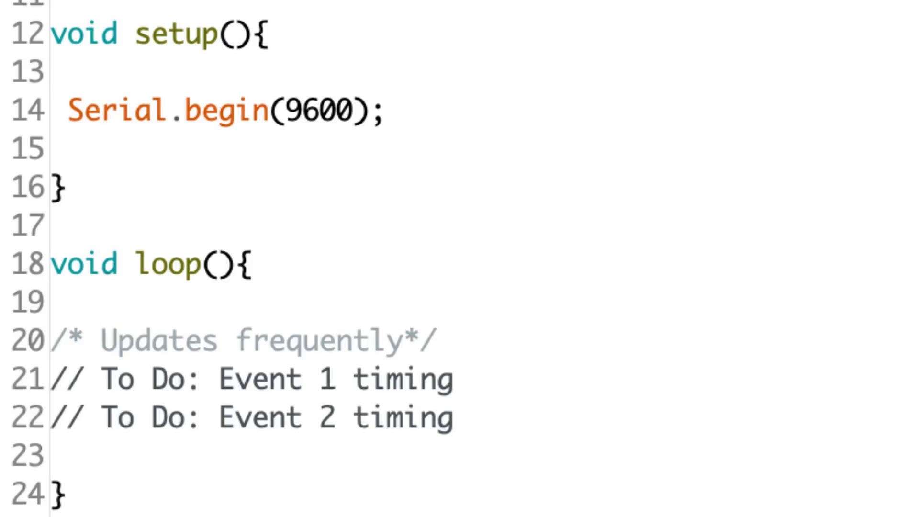
pyautogui.write('unsigned long currentTime = millis();')
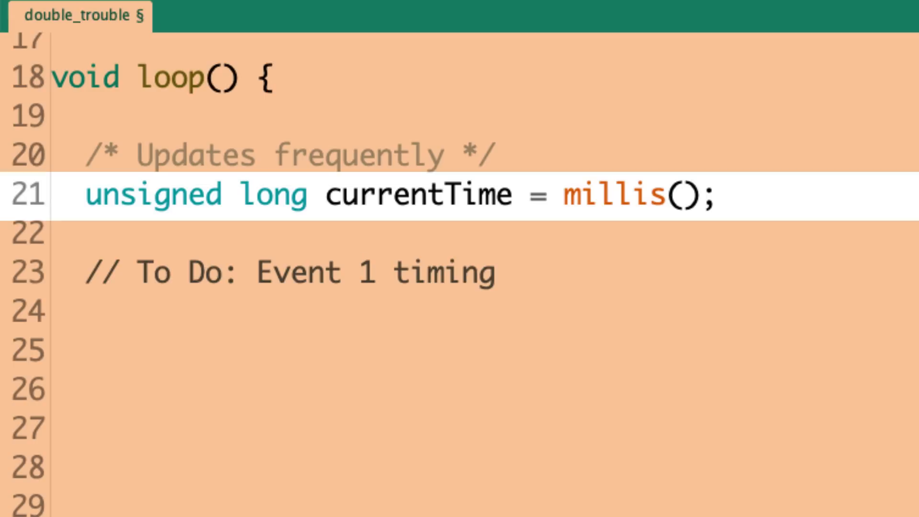
pyautogui.click(360, 273)
pyautogui.write('/* This is event */')
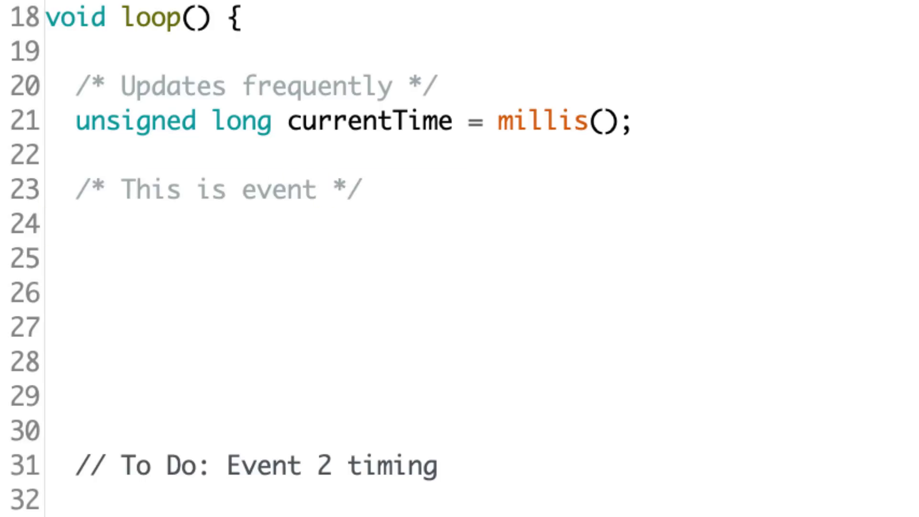
pyautogui.write('1 stuff')
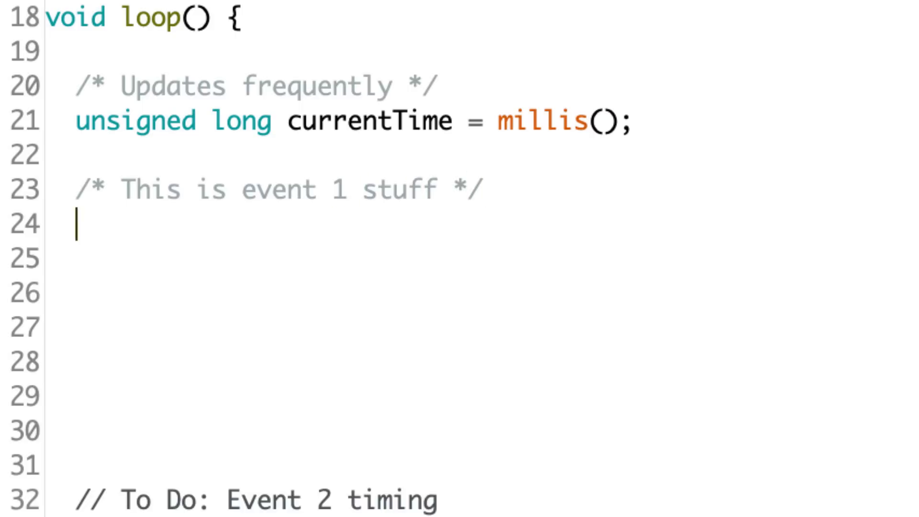
# - Add if(currentTime - previousTime_1 >= eventTime_1_LDR) printing analogRead(LDR)
pyautogui.write('if( currentTime )')
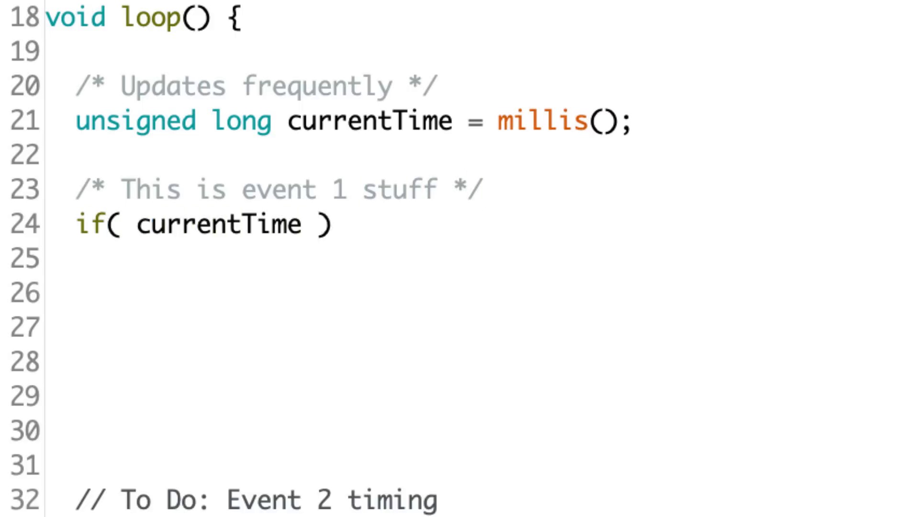
pyautogui.write('- previosuTime_1 >= eventT')
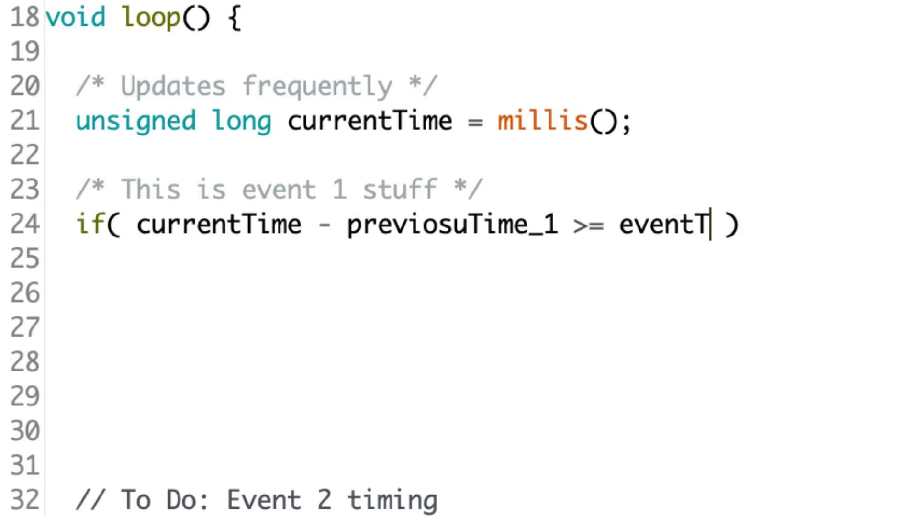
pyautogui.write('ime_1_LDR')
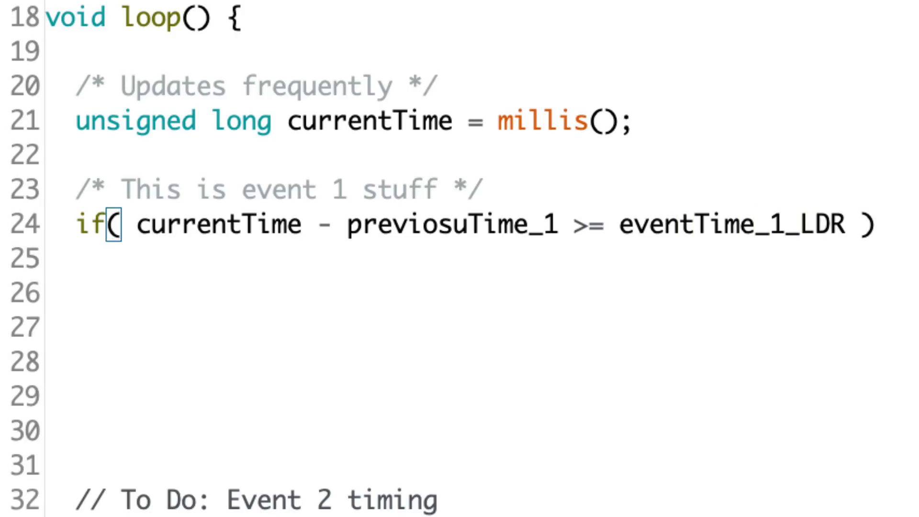
pyautogui.write('{')
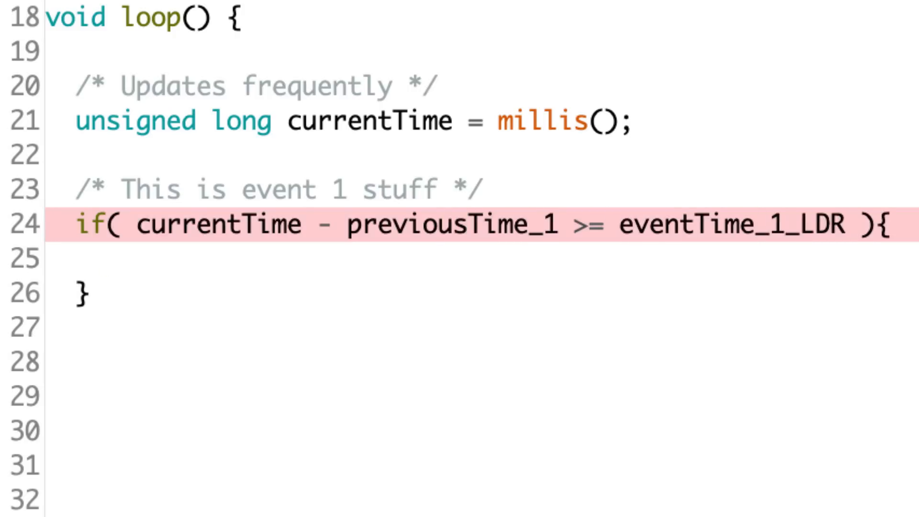
pyautogui.write('Serial.print("LDR: ");')
pyautogui.write('Serial.println(')
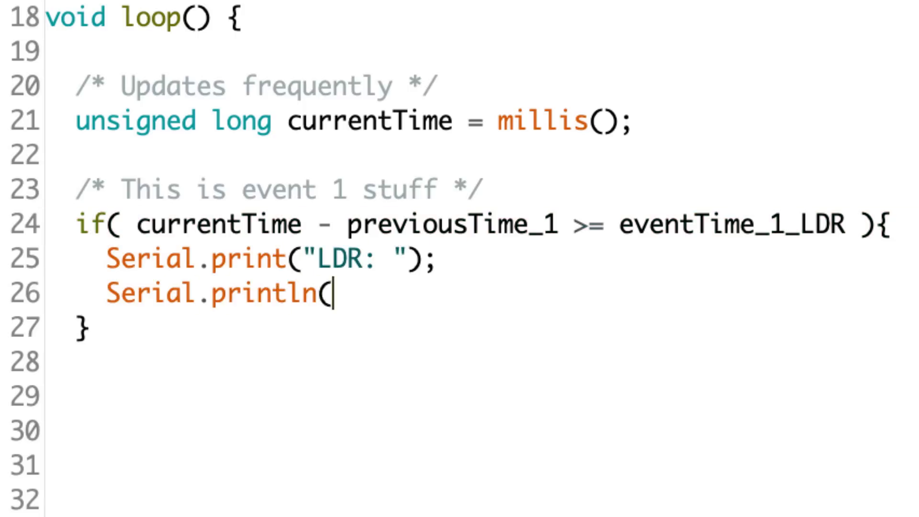
pyautogui.write('analogRead(LDR) );')
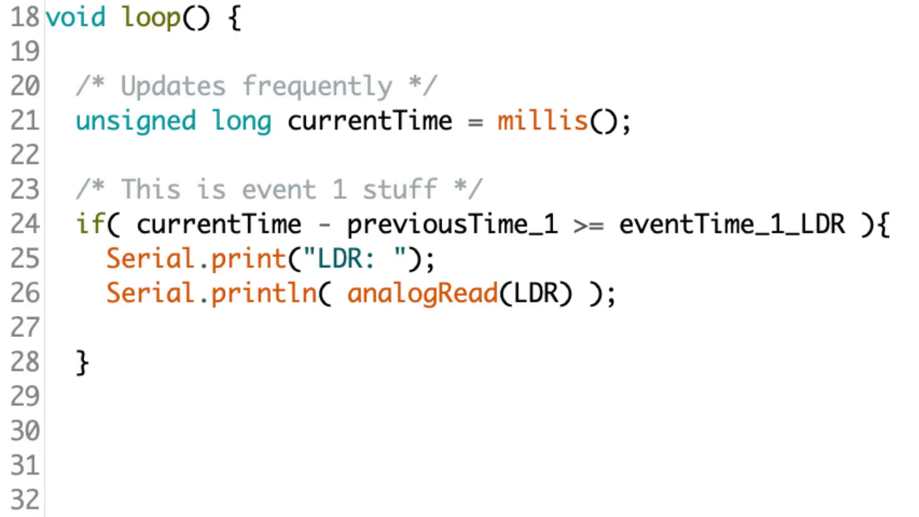
# - Comment and set previousTime_1 = currentTime to update timing for the next event
pyautogui.write('/* Update the timing */')
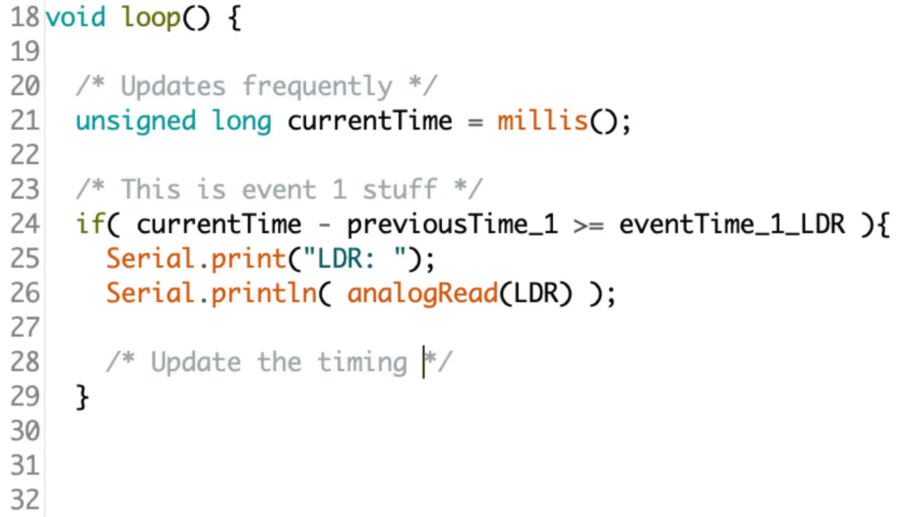
pyautogui.write('for the next event */')
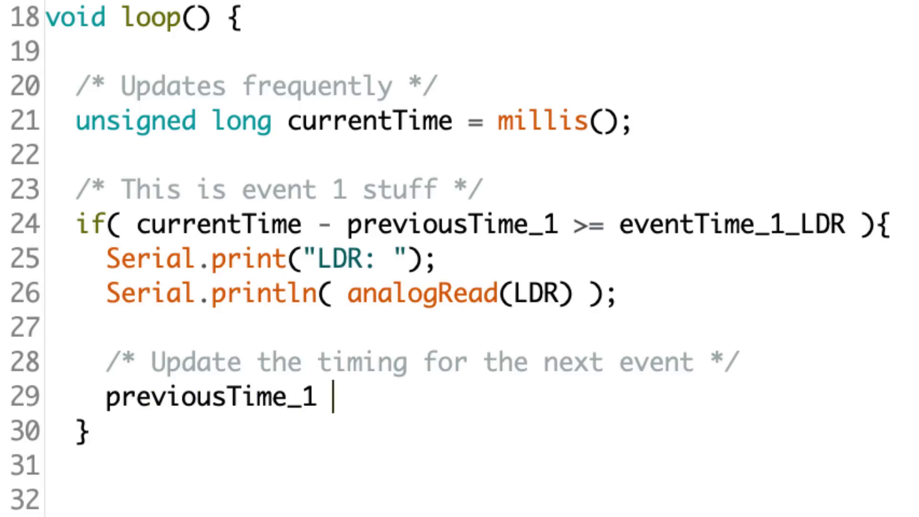
pyautogui.write('= currentTime;')
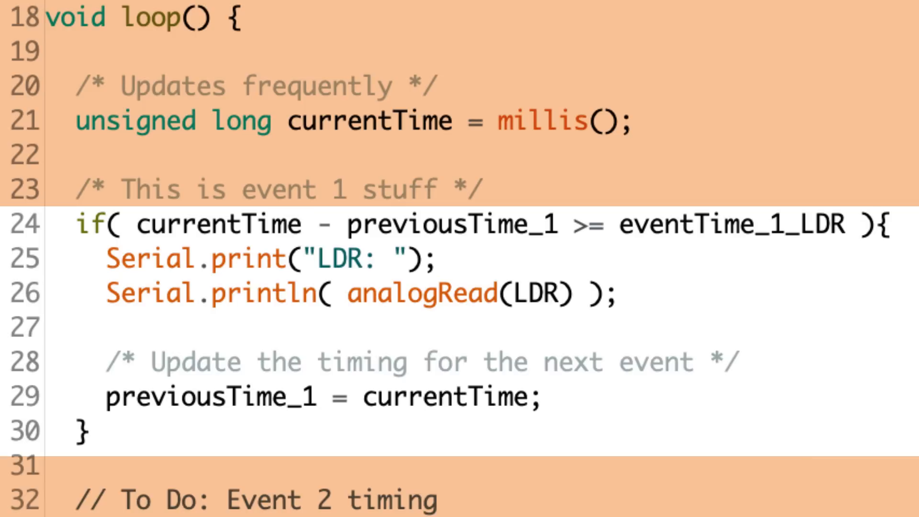
# - Verify the sketch (compiles at 2166 bytes) and start rewriting the Event 2 To Do
pyautogui.click(411, 224)
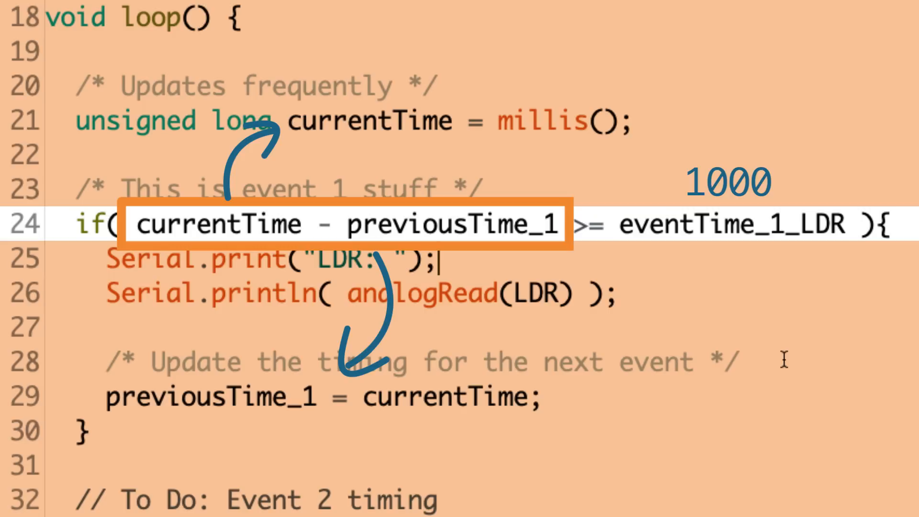
pyautogui.moveTo(497, 268)
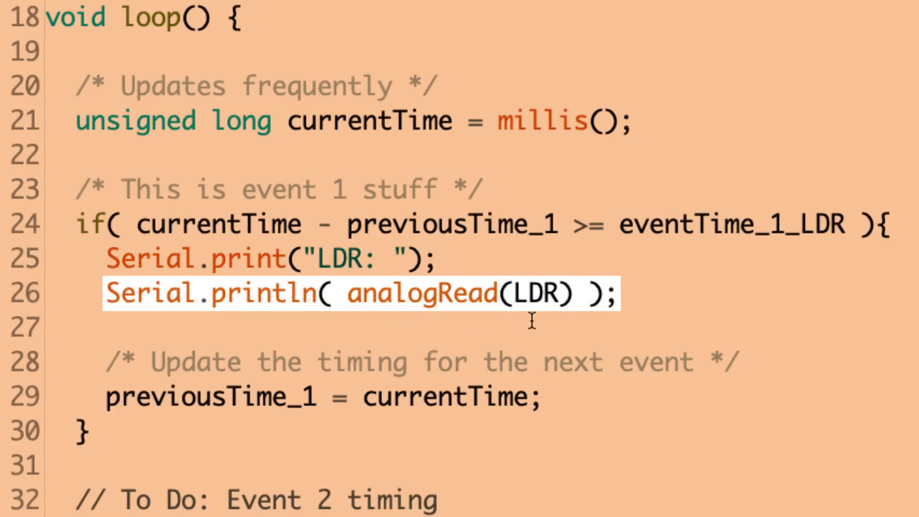
pyautogui.moveTo(538, 321)
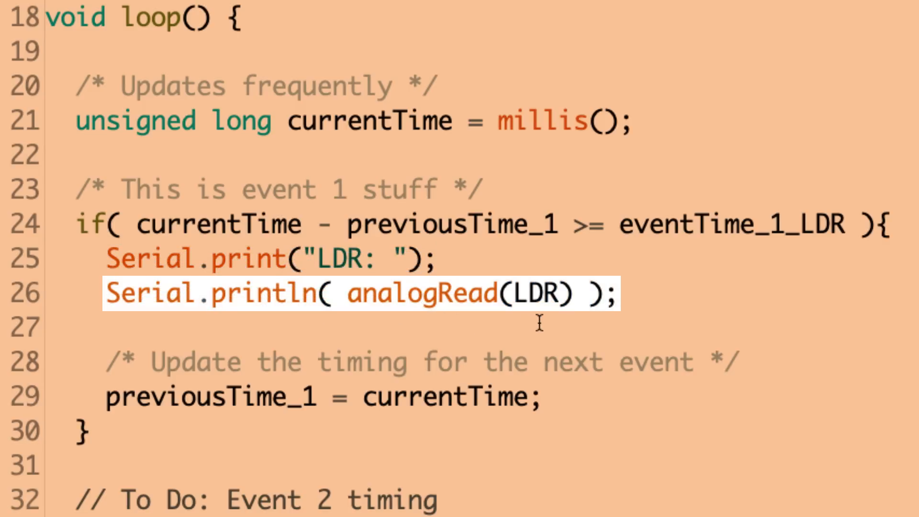
pyautogui.moveTo(469, 323)
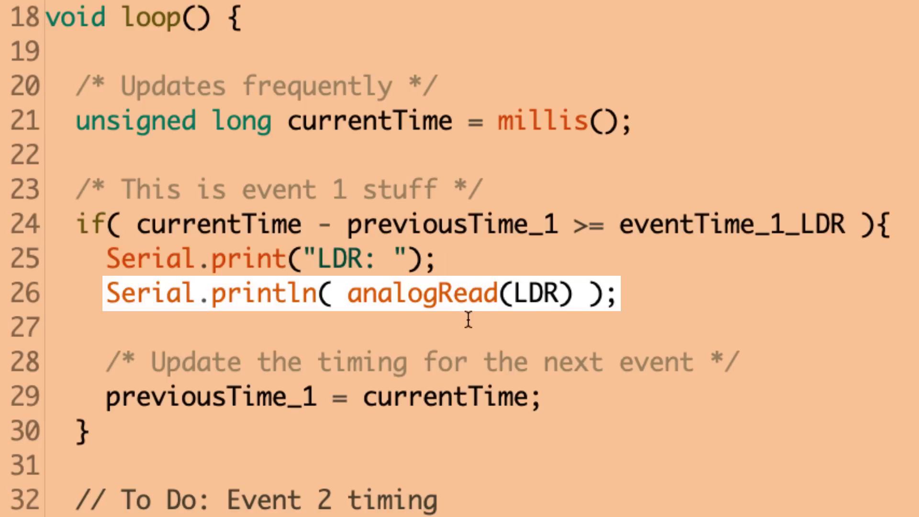
pyautogui.moveTo(322, 328)
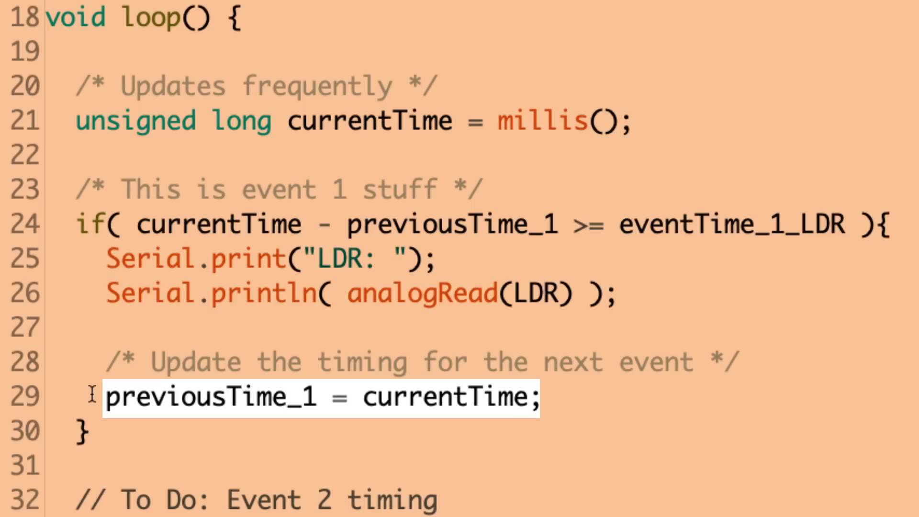
pyautogui.moveTo(343, 395)
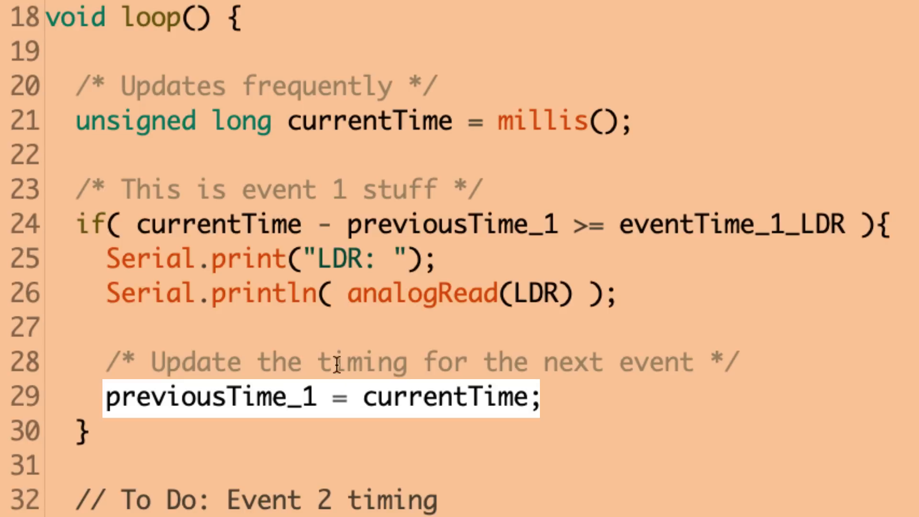
pyautogui.moveTo(264, 363)
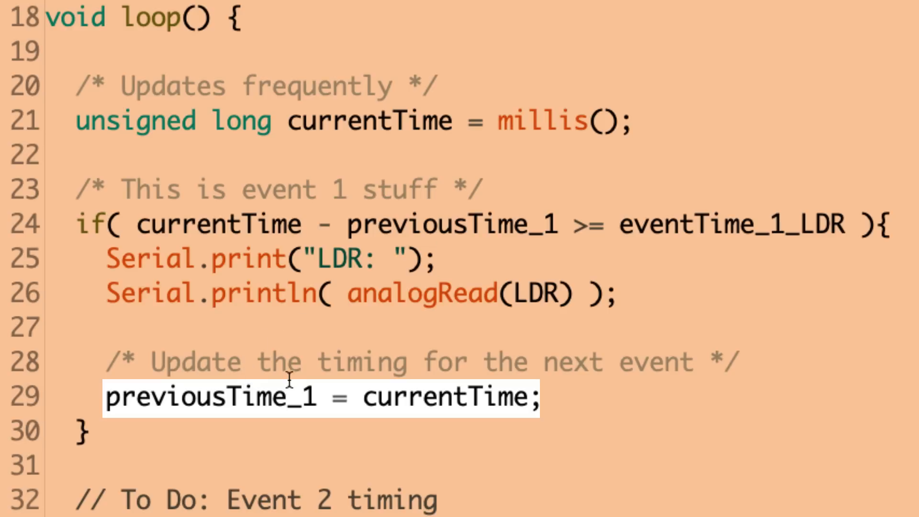
pyautogui.moveTo(245, 375)
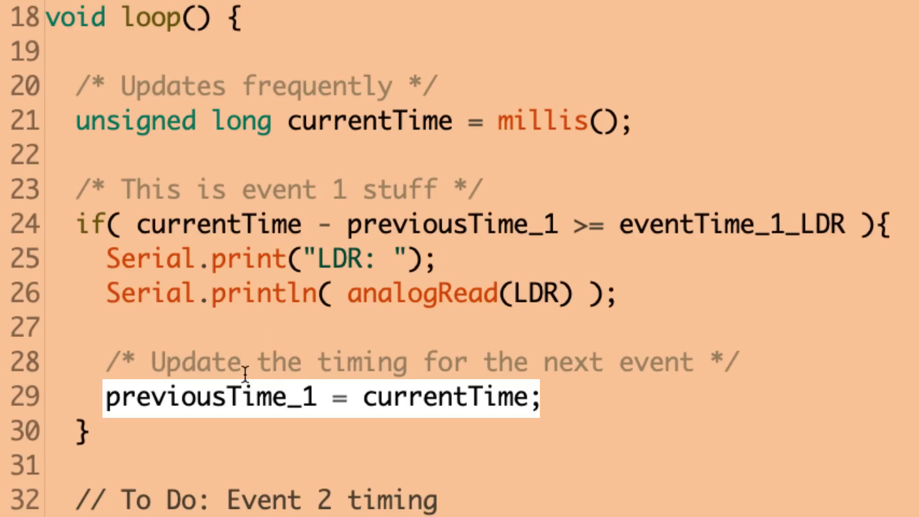
pyautogui.moveTo(284, 398)
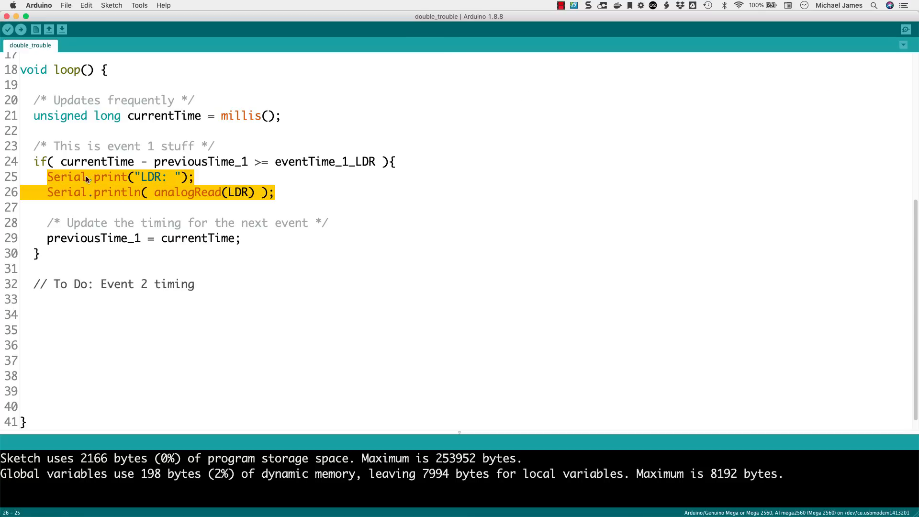
pyautogui.click(256, 176)
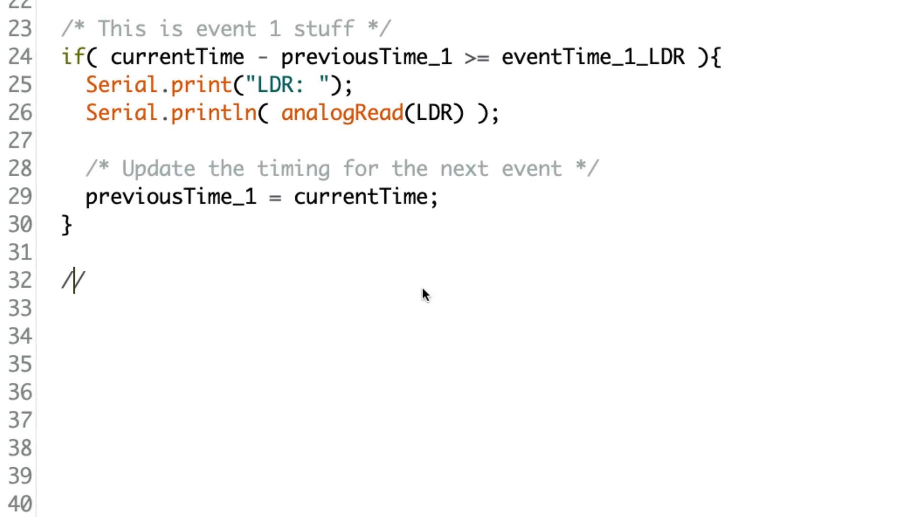
# - Add the Event 2 comment and if(currentTime - previousTime_2 >= eventTime_2_temp) {
pyautogui.write('* This is my')
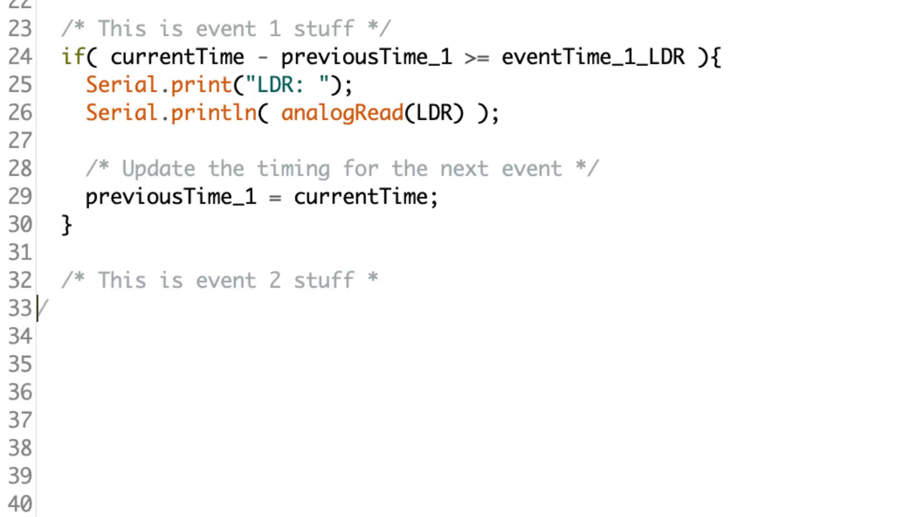
pyautogui.write('if( currentT')
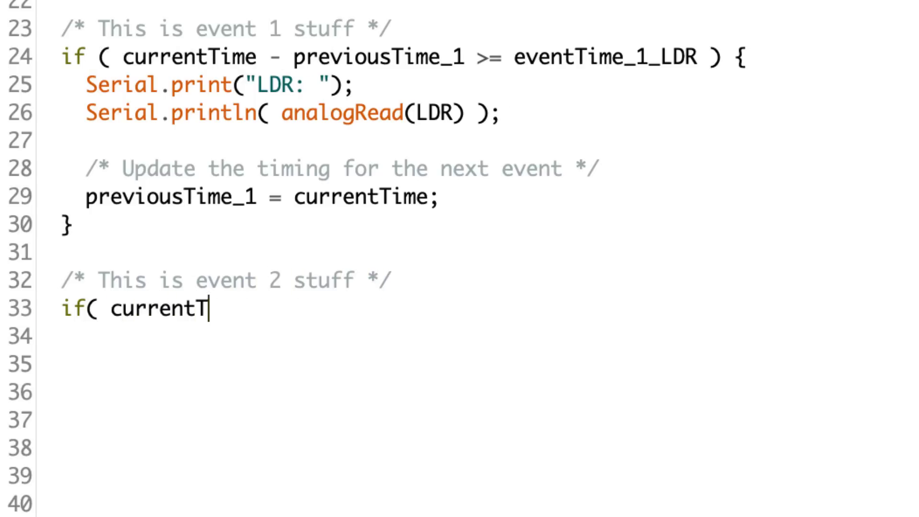
pyautogui.write('ime - previousTime_2 >')
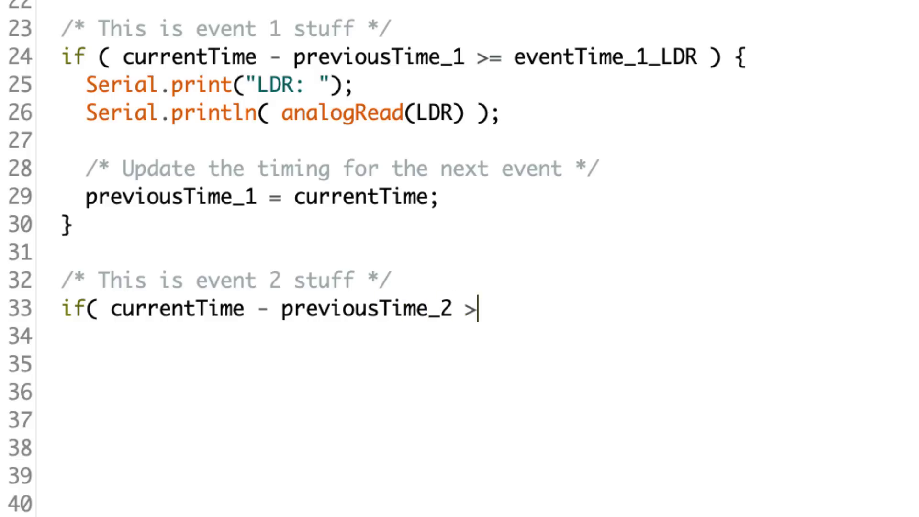
pyautogui.write('= eventTime_')
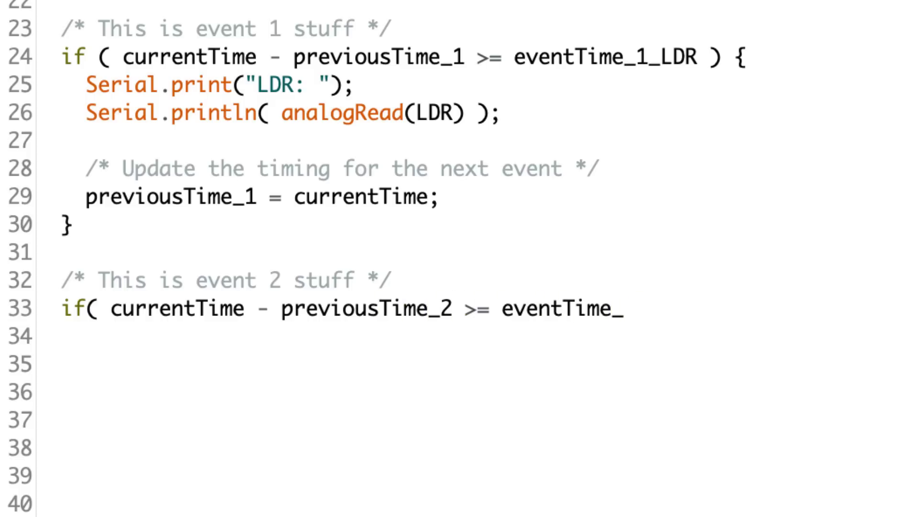
pyautogui.write('2_temp ) {')
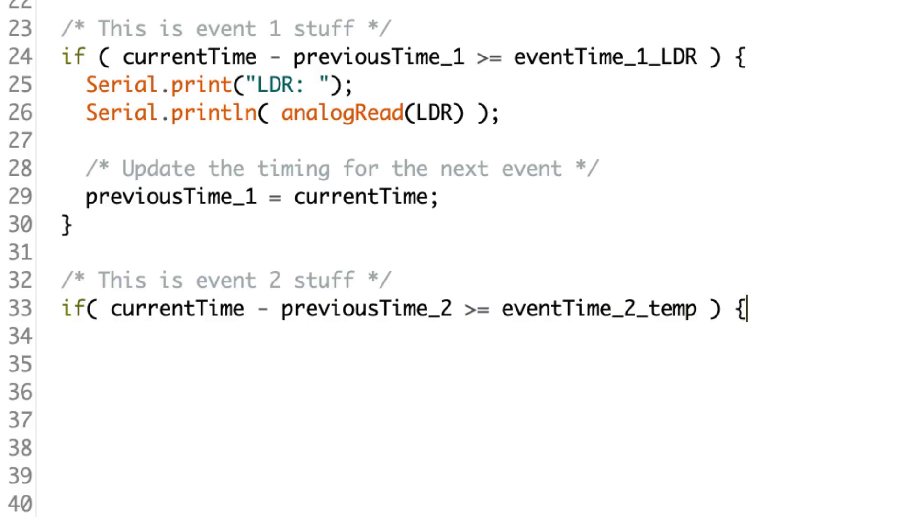
# - Print "Temp: " with analogRead(tempSensor) and set previousTime_2 = currentTime
pyautogui.write('Serial.print("Temo:')
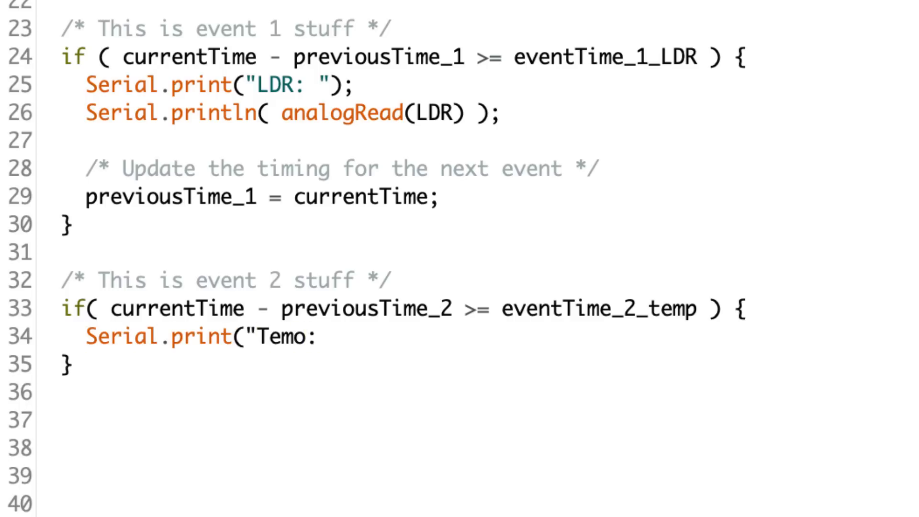
pyautogui.write('Temp: ");')
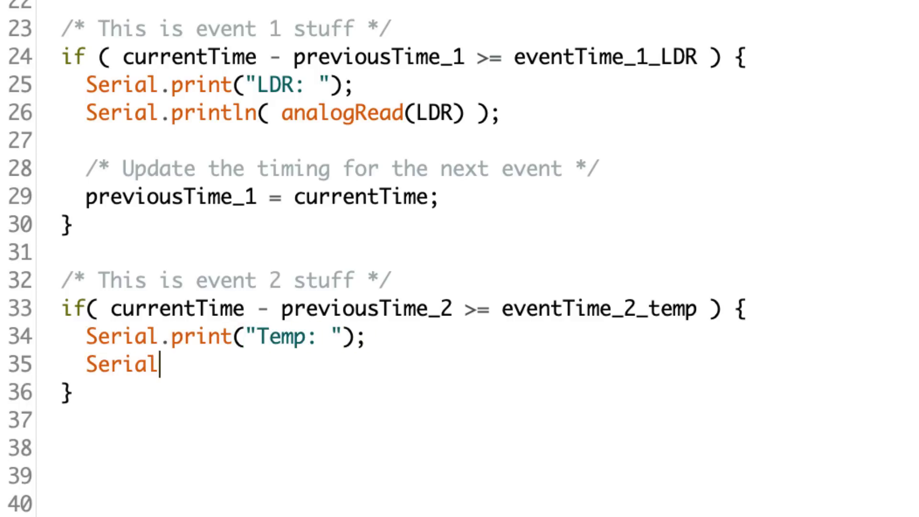
pyautogui.write('.println( analogRead(tempSen')
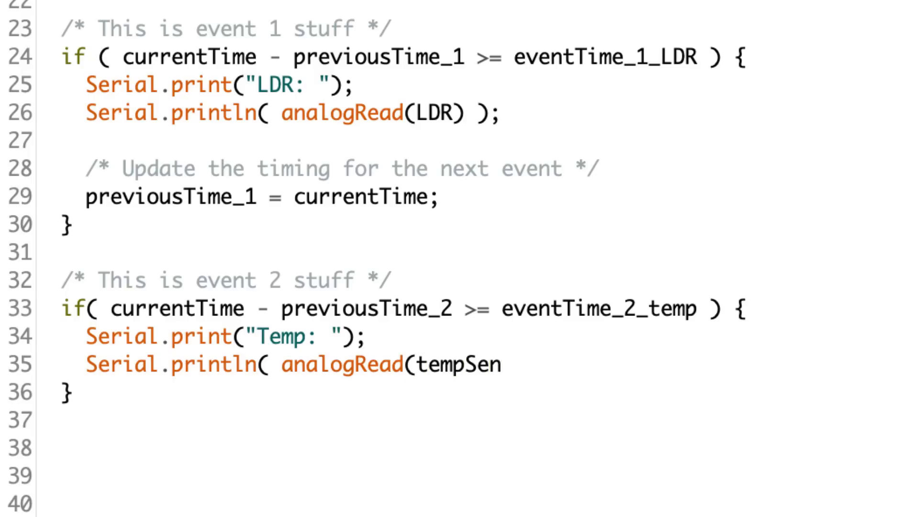
pyautogui.write('sor) );')
pyautogui.write('previous')
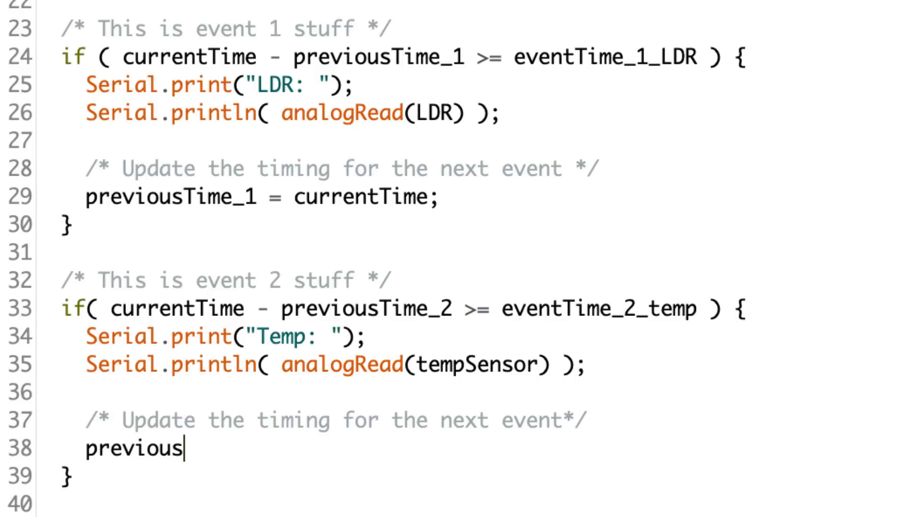
pyautogui.write('Time_2 = currentTime;')
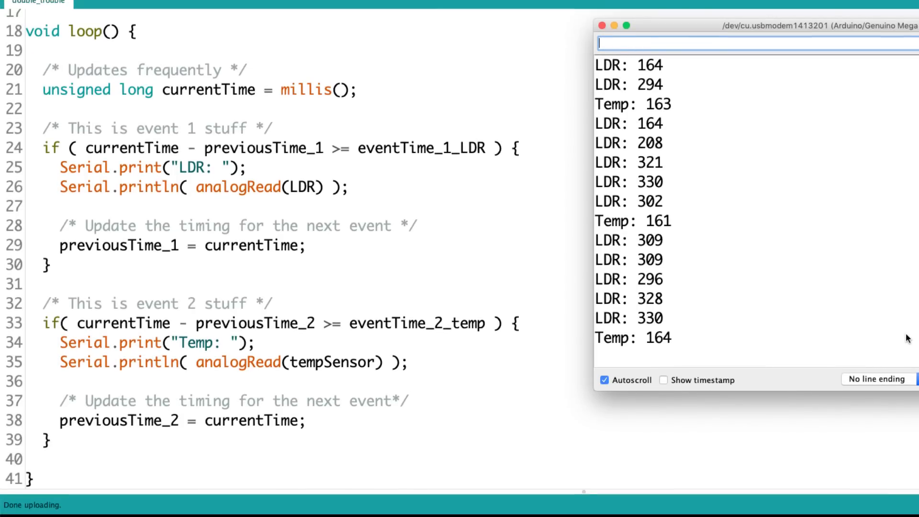
# - Scroll the Serial Monitor showing frequent LDR readings with occasional Temp readings
pyautogui.scroll(-3)
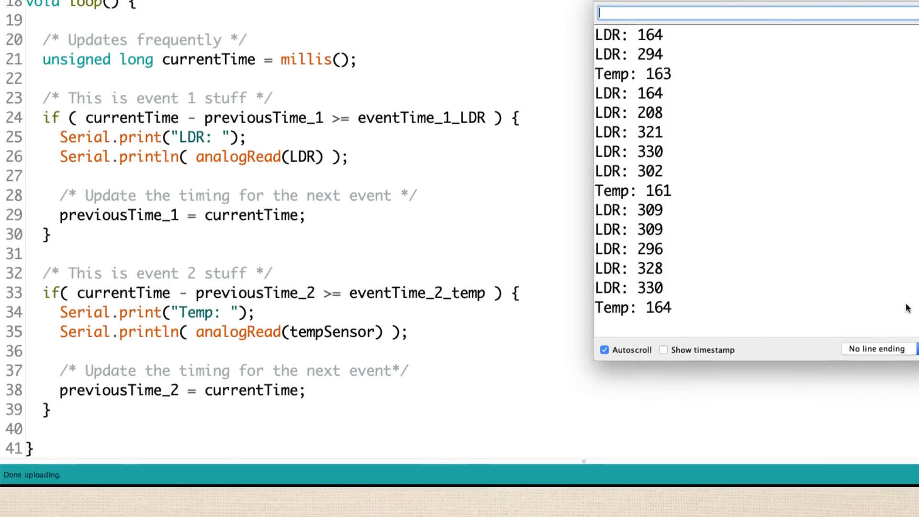